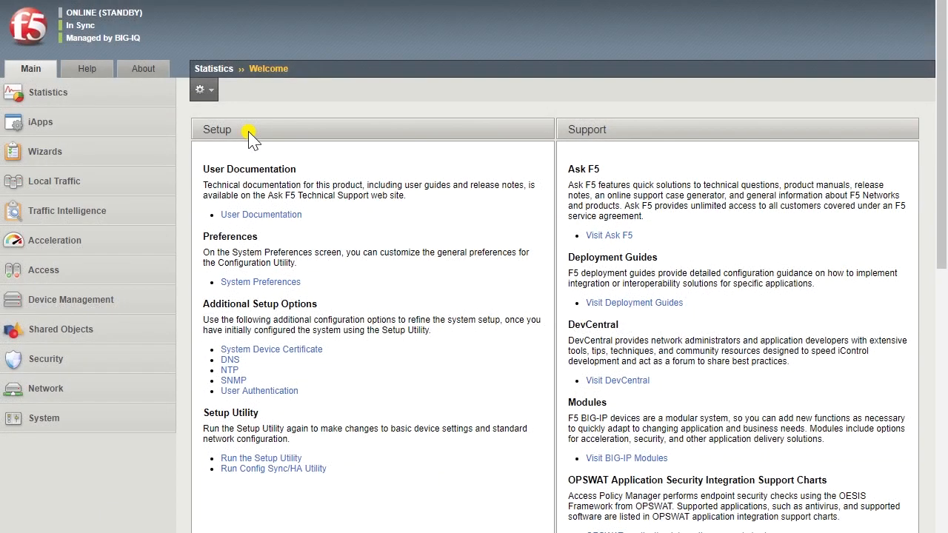
pyautogui.moveTo(198, 181)
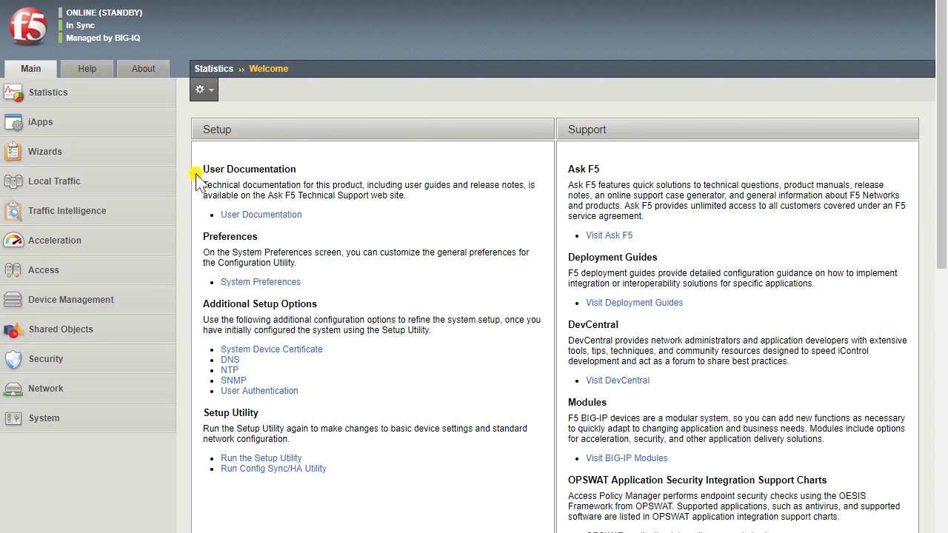
# Navigate from the Access menu to the Customization General page
pyautogui.click(44, 269)
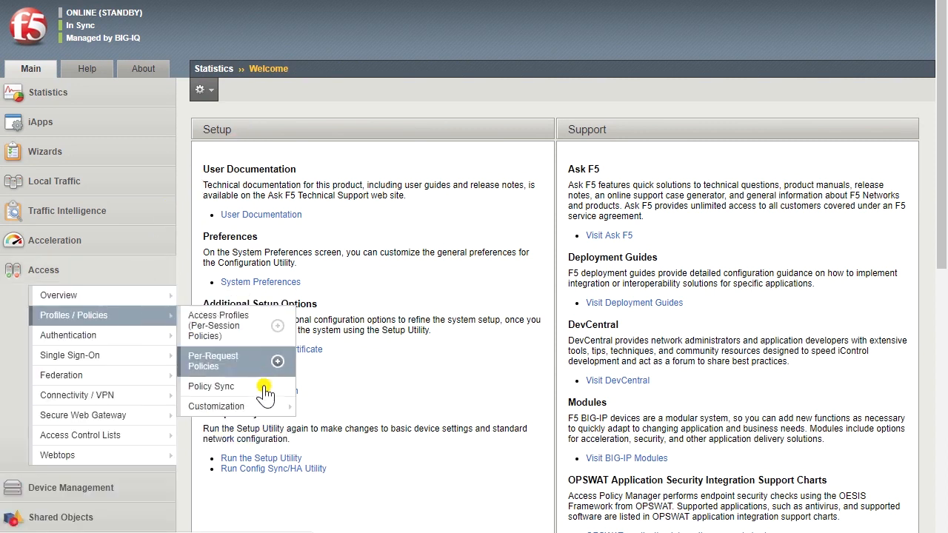
pyautogui.moveTo(217, 406)
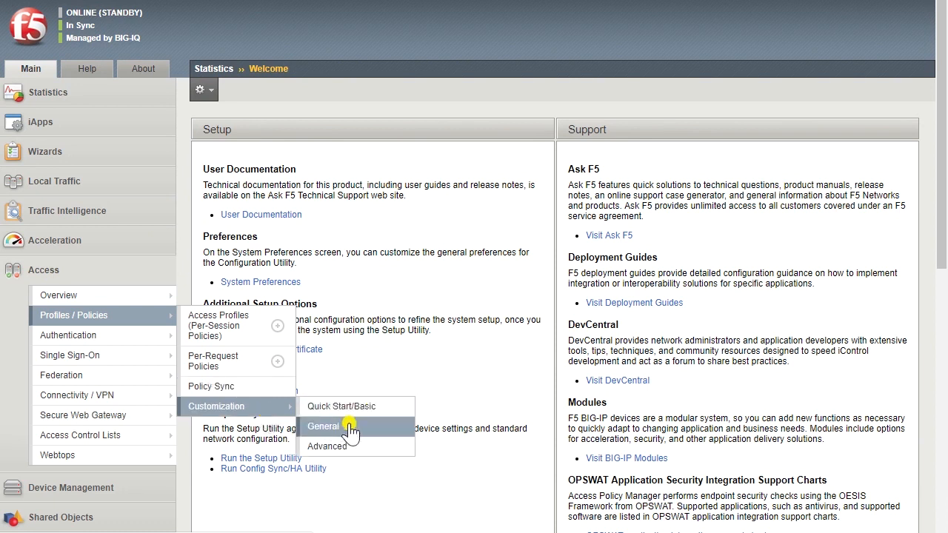
pyautogui.click(322, 427)
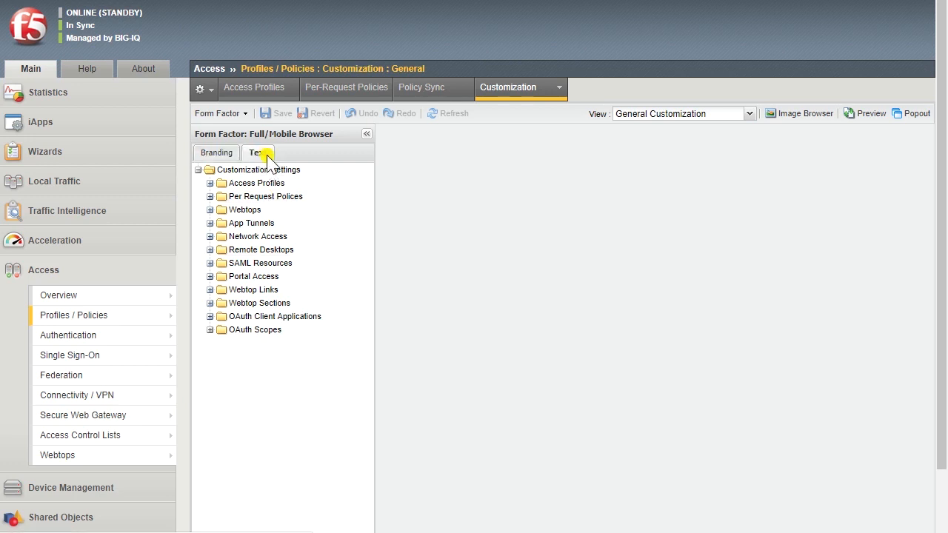
# Switch to Text customization and expand Access Profiles > /Common/Example > Error Messages > General Errors
pyautogui.click(257, 151)
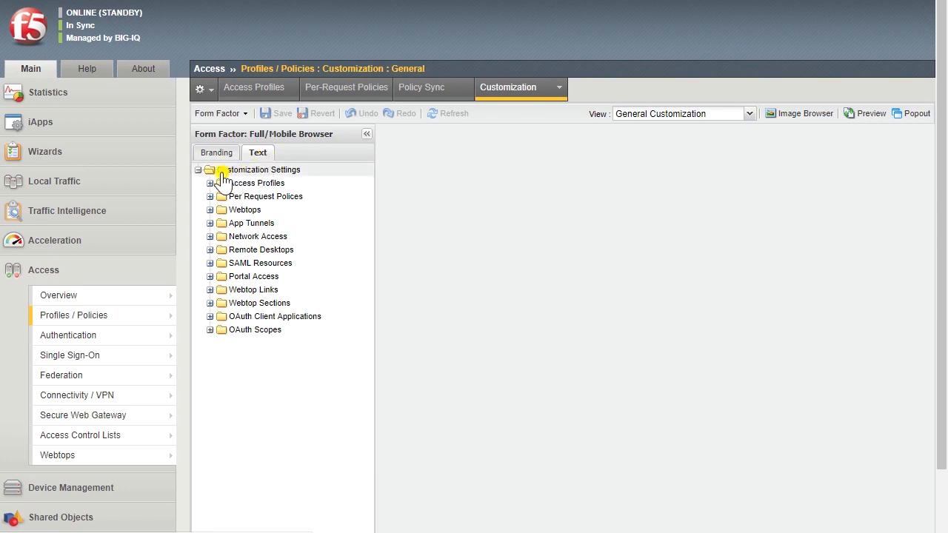
pyautogui.click(210, 183)
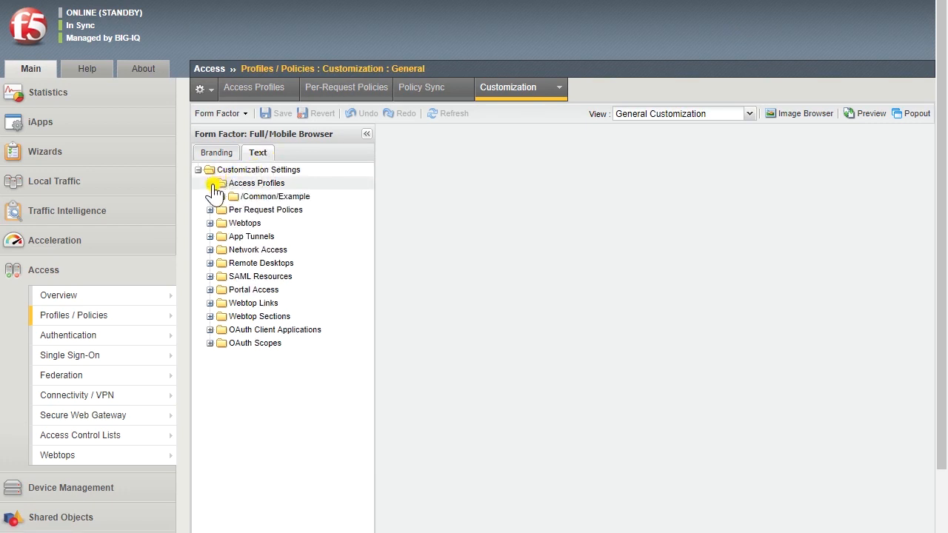
pyautogui.click(210, 196)
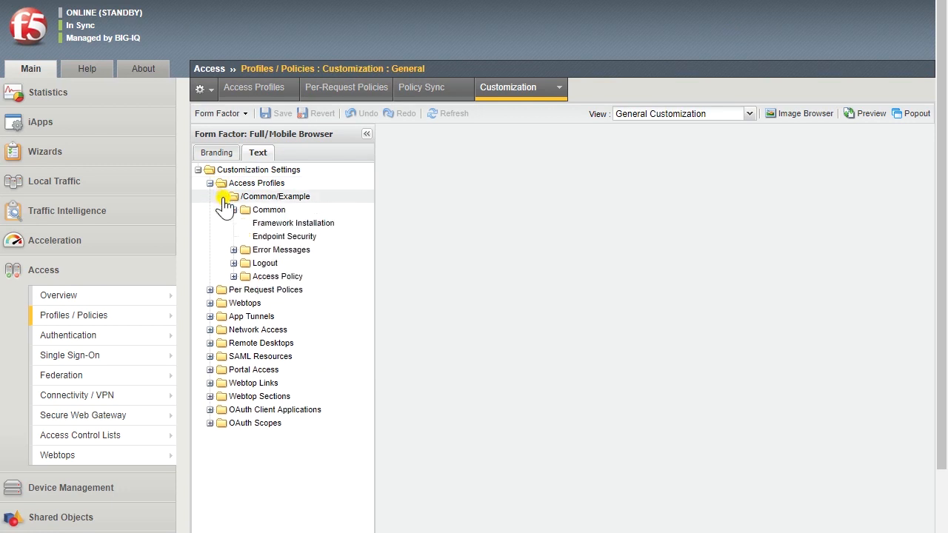
pyautogui.click(234, 248)
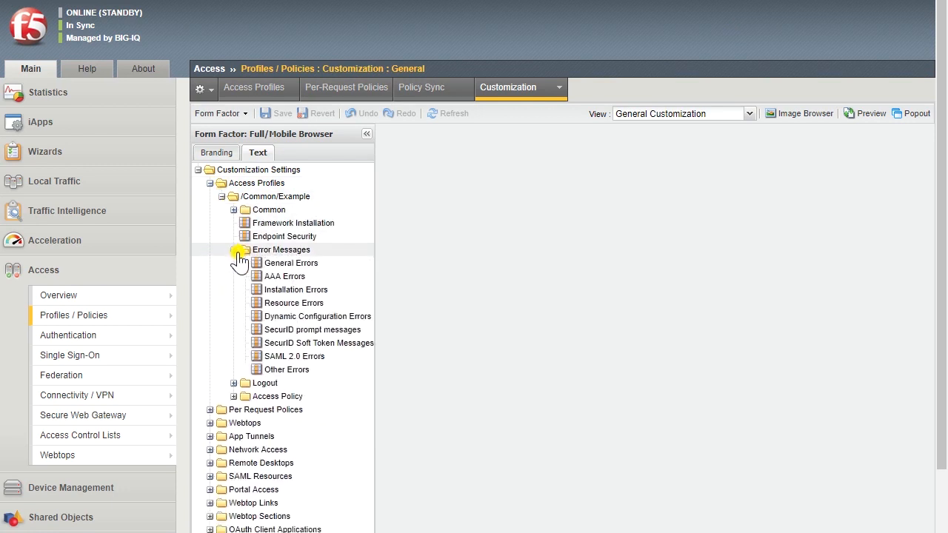
pyautogui.click(290, 264)
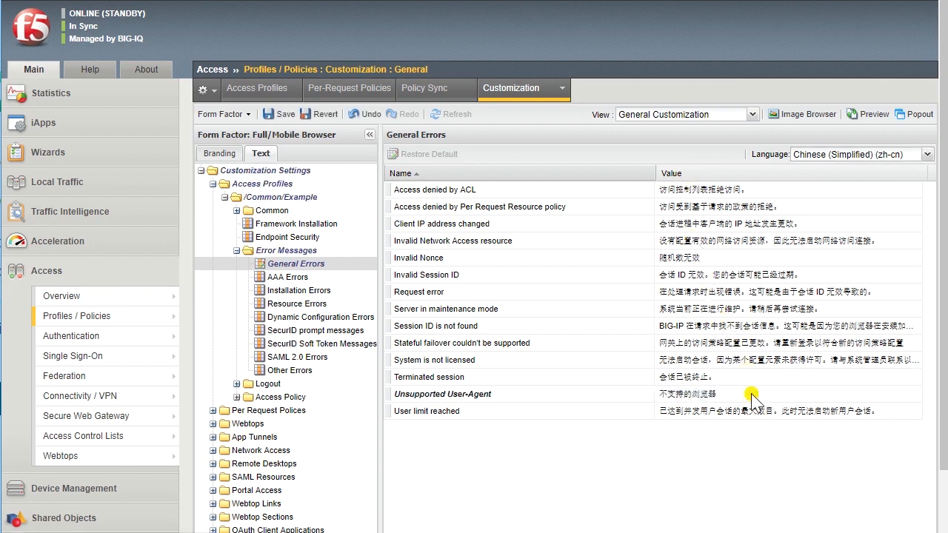
pyautogui.moveTo(761, 367)
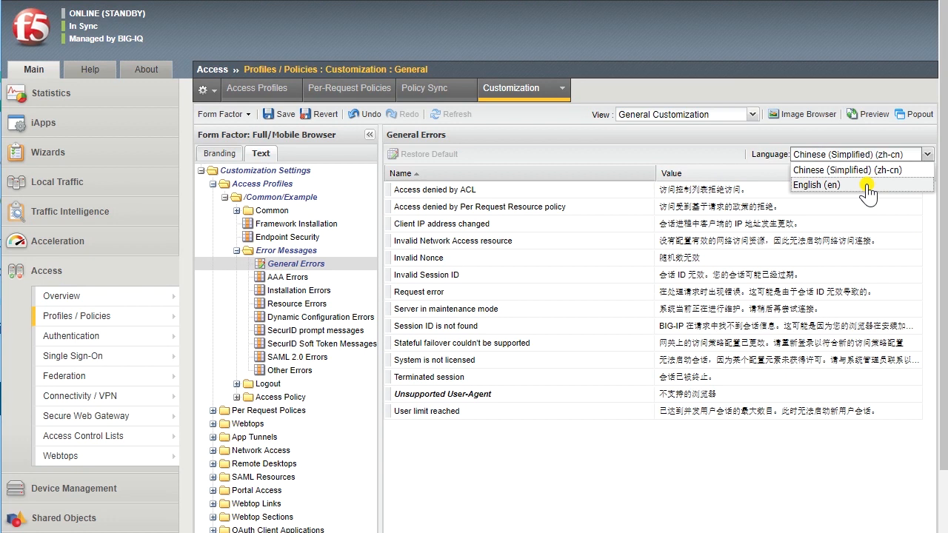
# Set language to English, reword Unsupported User-Agent to "The browser is not supported." and save
pyautogui.click(818, 184)
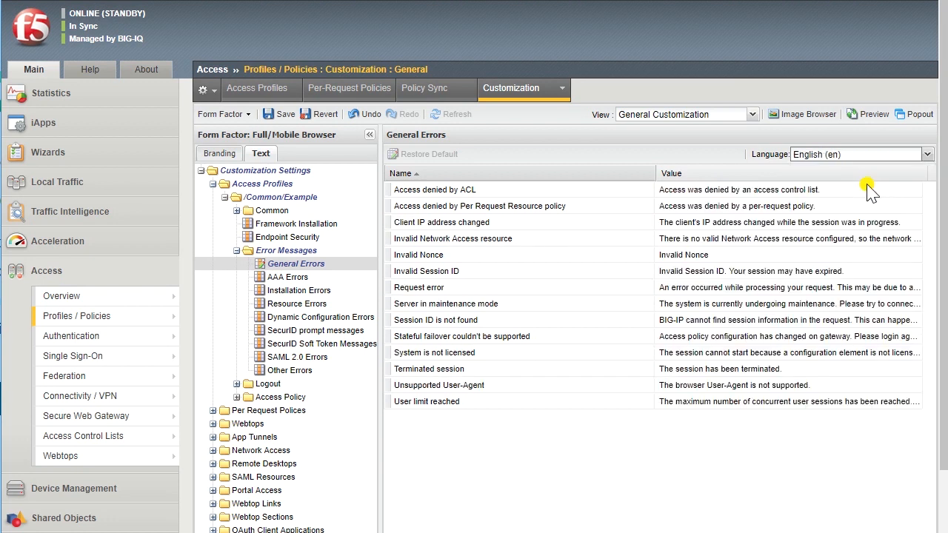
pyautogui.moveTo(824, 386)
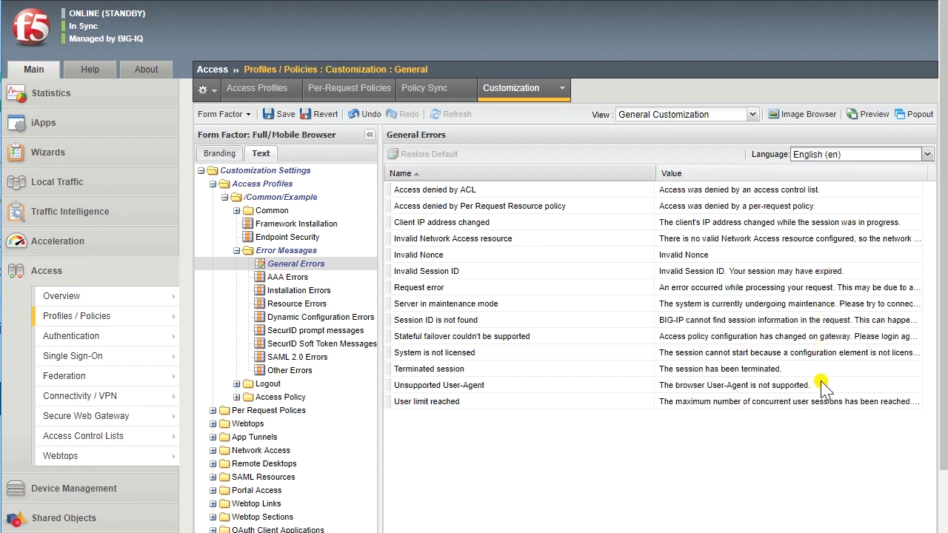
pyautogui.moveTo(816, 387)
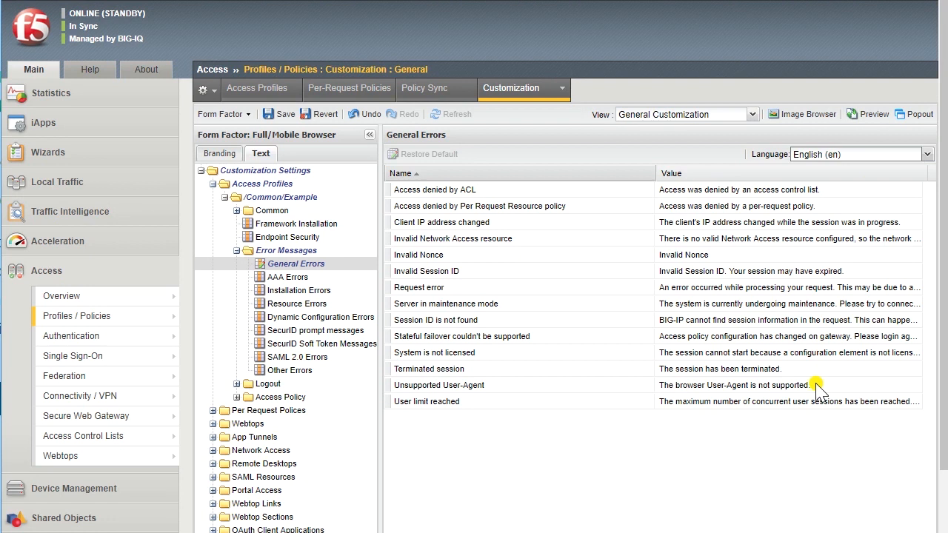
pyautogui.doubleClick(740, 385)
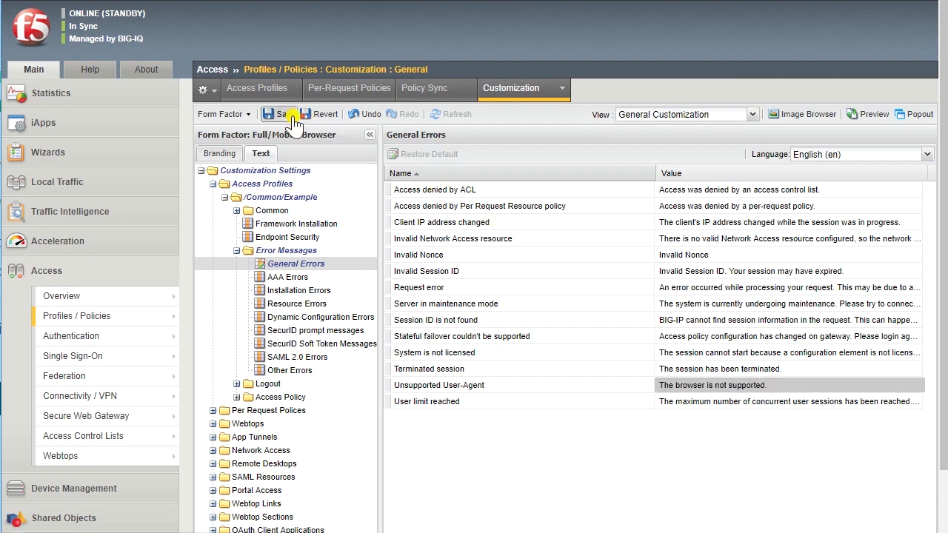
pyautogui.click(279, 113)
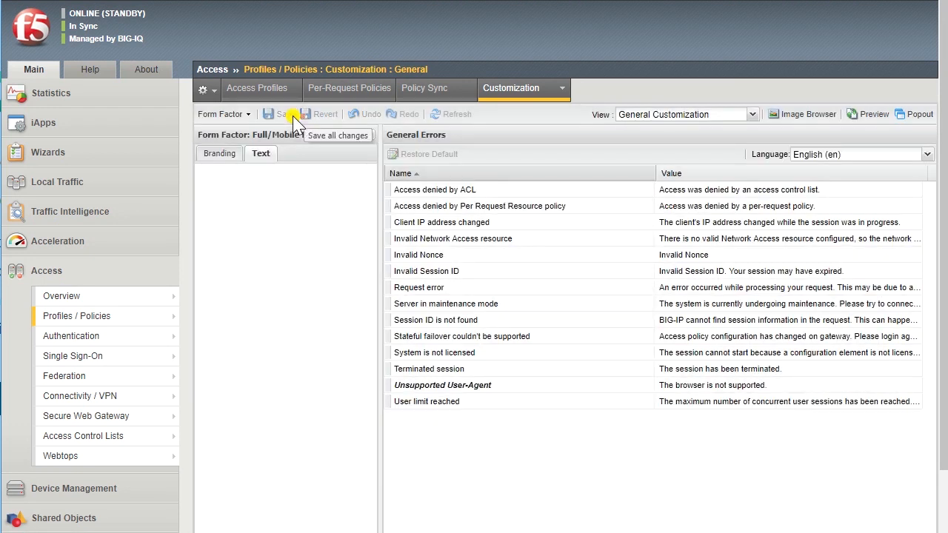